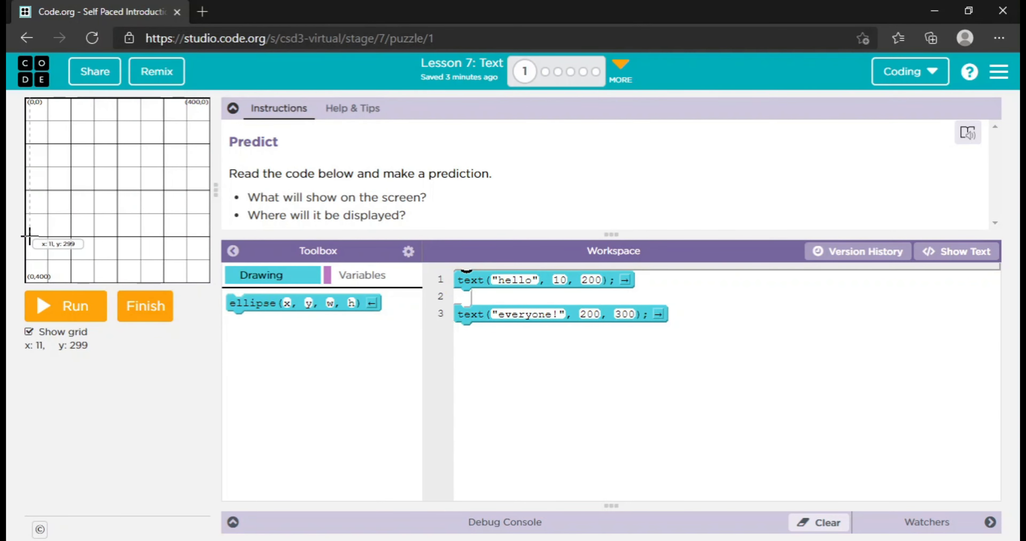
{"action": "mouse_move", "coordinate": [117, 264]}
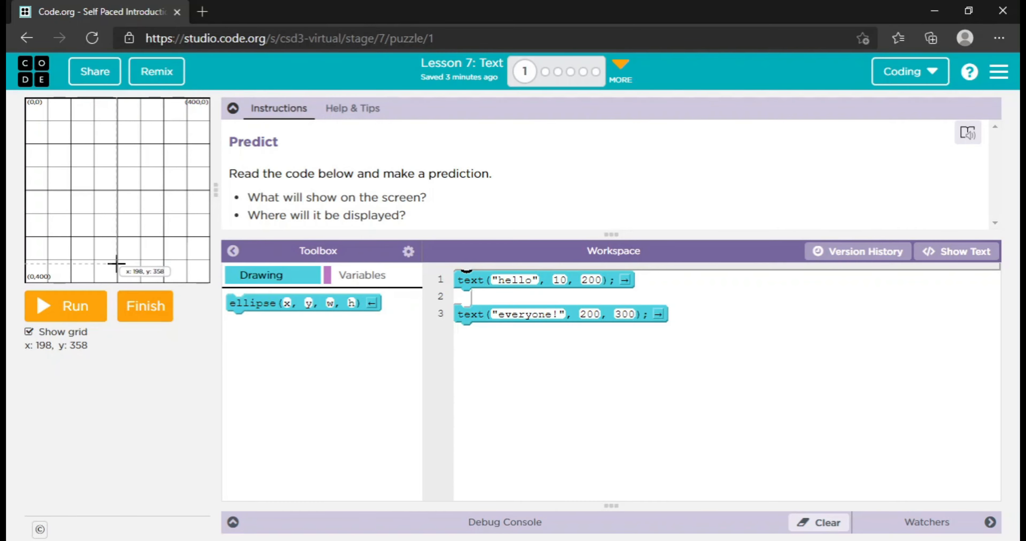
- Finish the Predict puzzle about the hello / everyone! text positions and advance to puzzle 2
{"action": "left_click", "coordinate": [64, 305]}
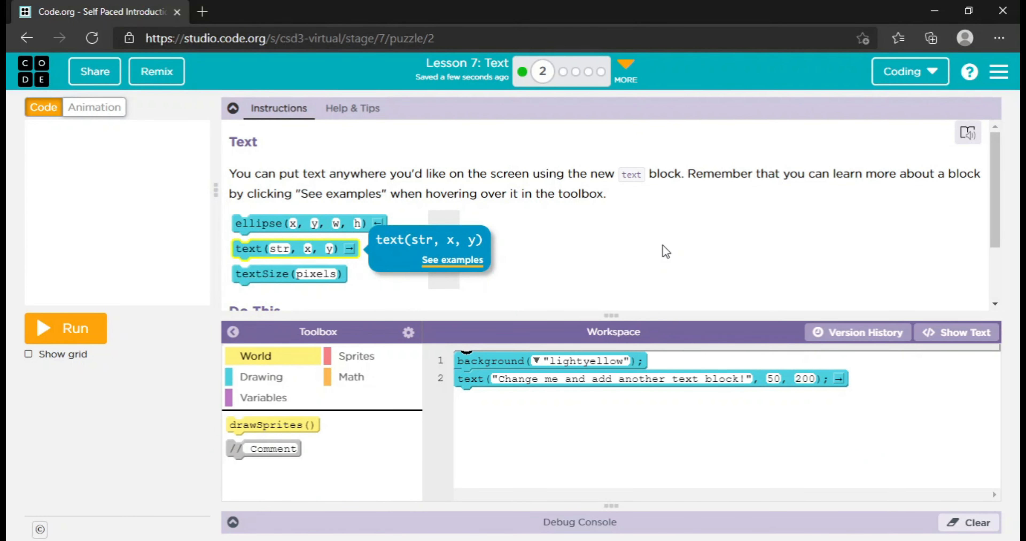
{"action": "mouse_move", "coordinate": [137, 331]}
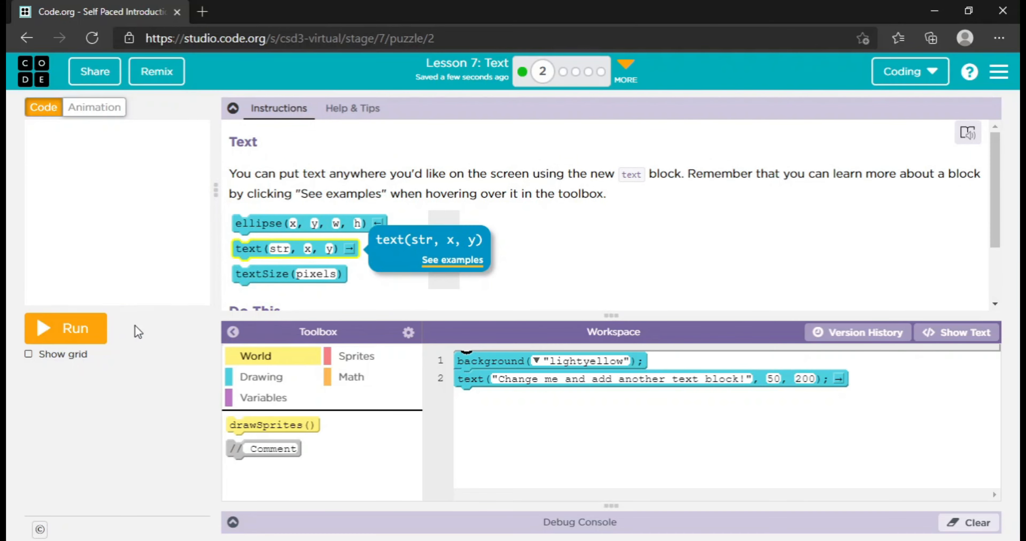
- Run the caption program, show the grid, and edit the text string to "YouTube is kinda of my th"
{"action": "left_click", "coordinate": [65, 328]}
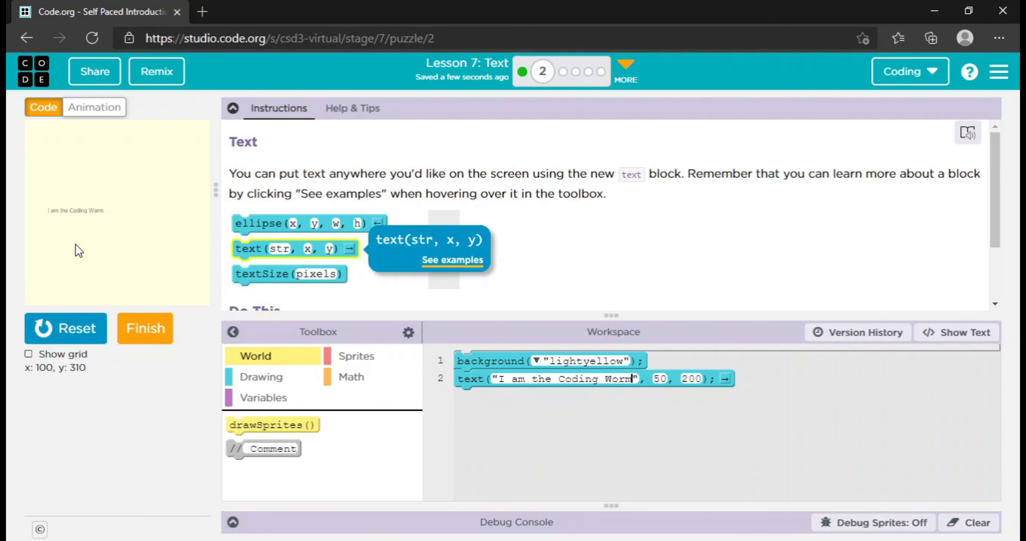
{"action": "scroll", "scroll_direction": "down", "scroll_amount": 3}
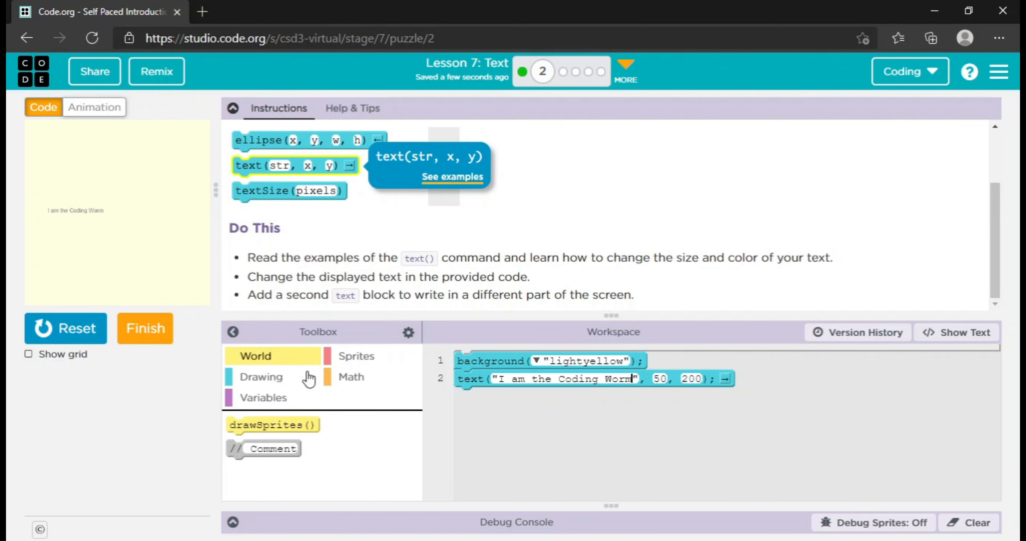
{"action": "left_click", "coordinate": [261, 377]}
{"action": "type", "text": "30"}
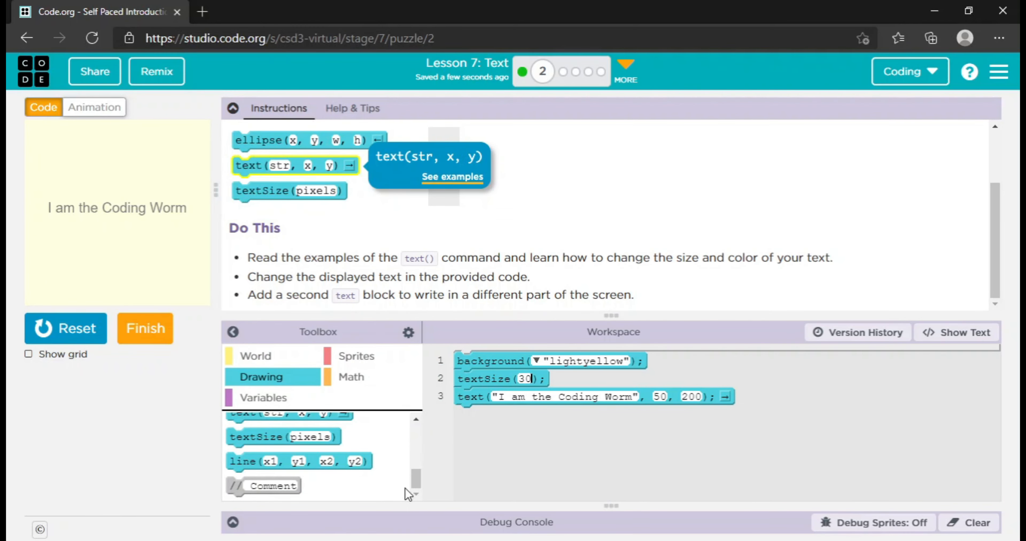
{"action": "left_click", "coordinate": [29, 355]}
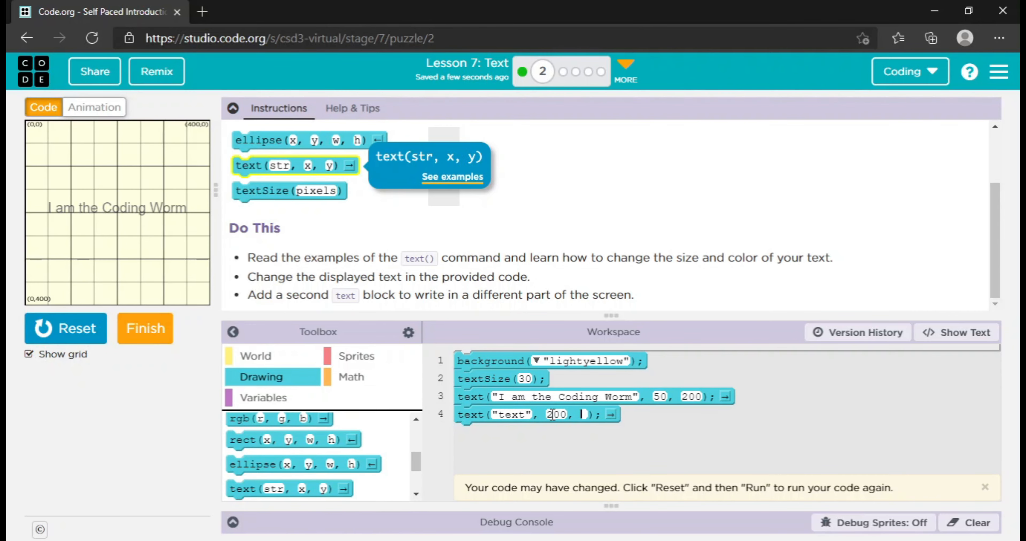
{"action": "type", "text": "YouTube is kinda of my th"}
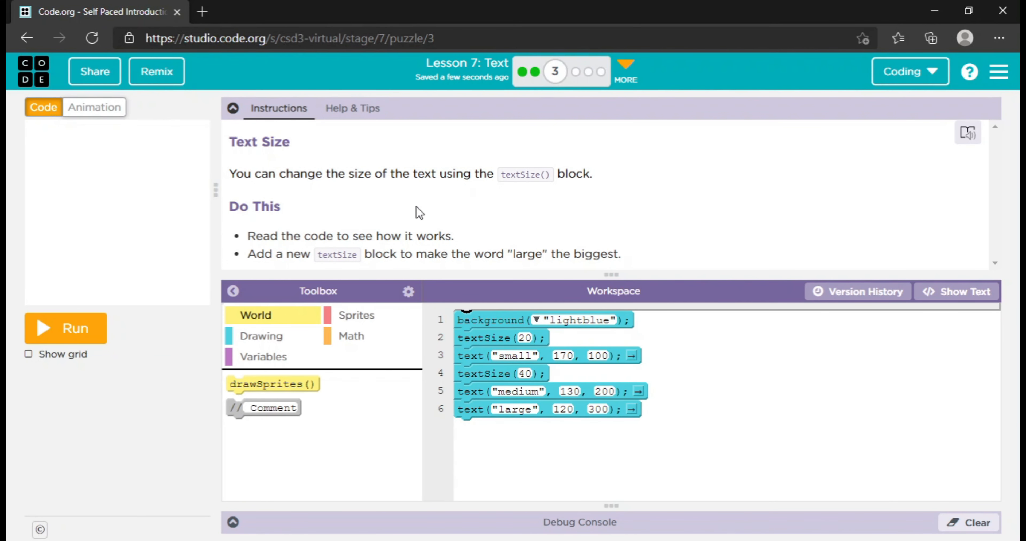
- Make "large" the biggest word with a larger text size and submit the text-size puzzle
{"action": "left_click", "coordinate": [65, 328]}
{"action": "type", "text": "100"}
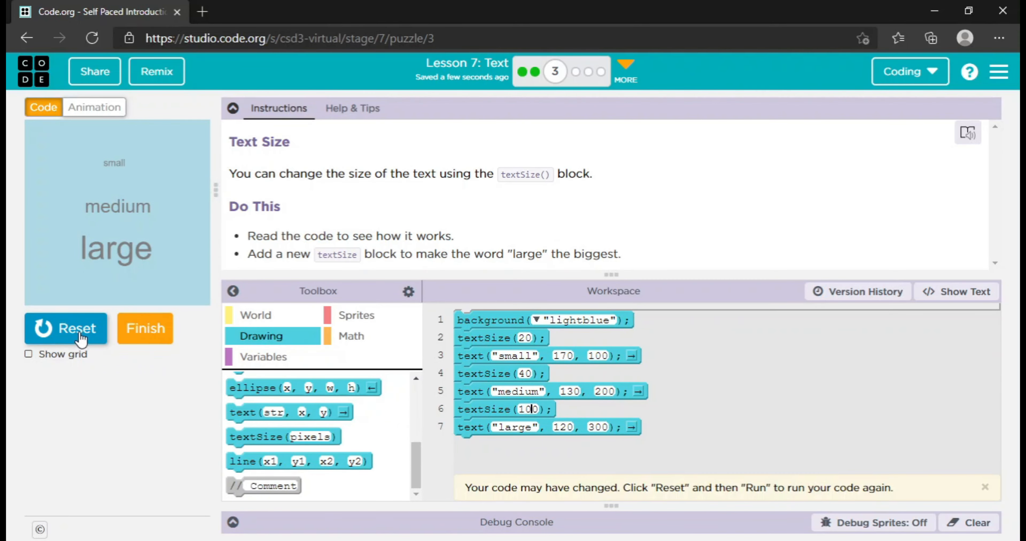
{"action": "left_click", "coordinate": [144, 328]}
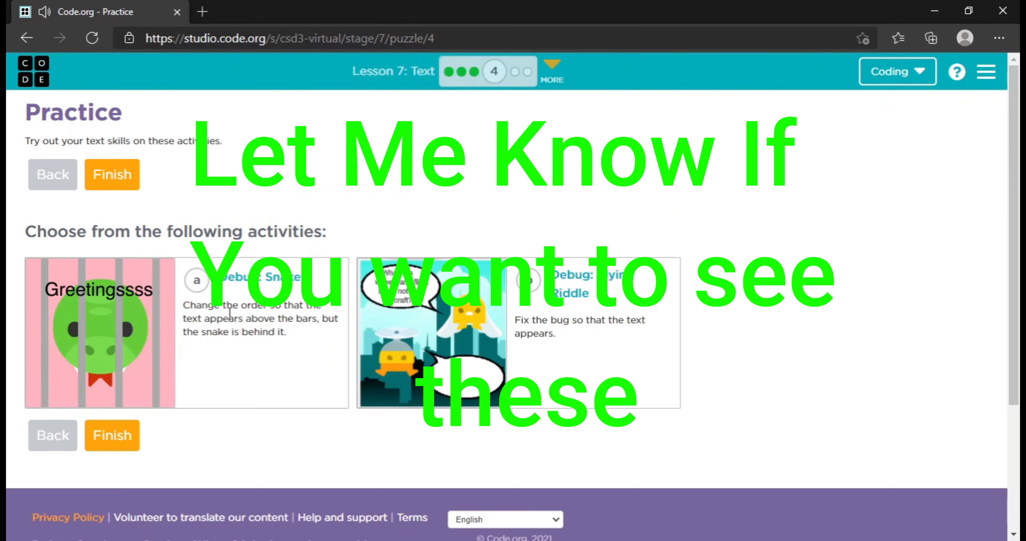
{"action": "mouse_move", "coordinate": [706, 137]}
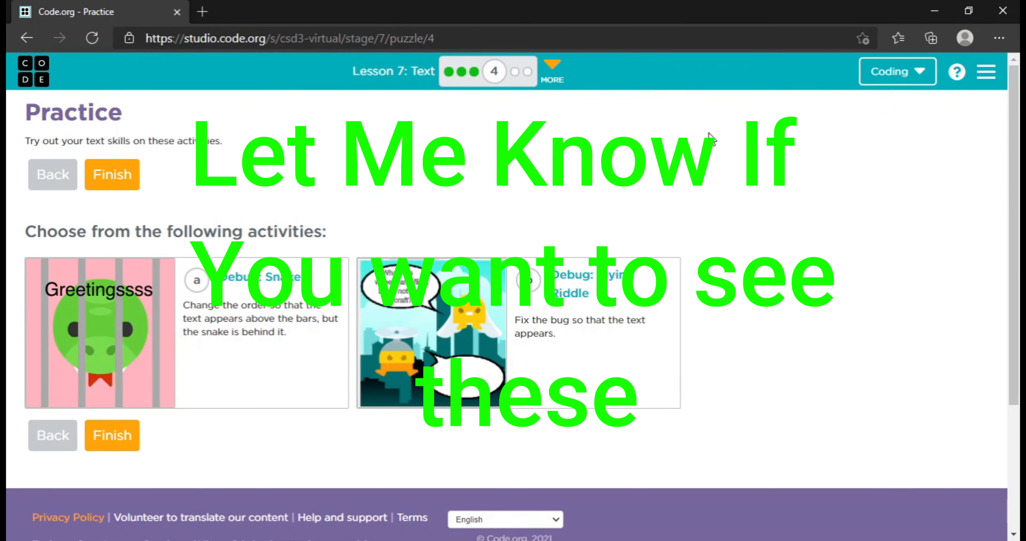
{"action": "mouse_move", "coordinate": [763, 146]}
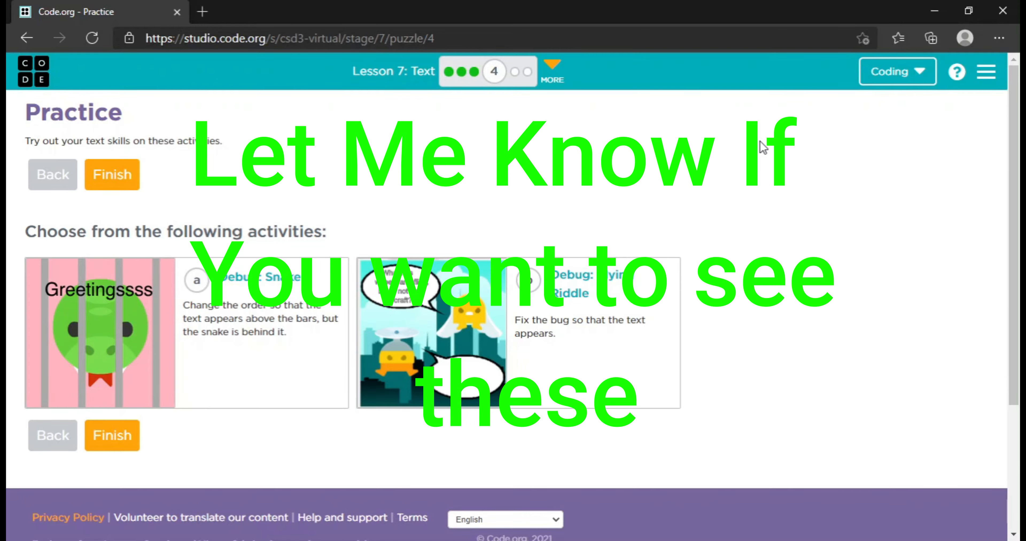
- Skip the optional Practice activities and continue to the fifth Text puzzle
{"action": "left_click", "coordinate": [111, 174]}
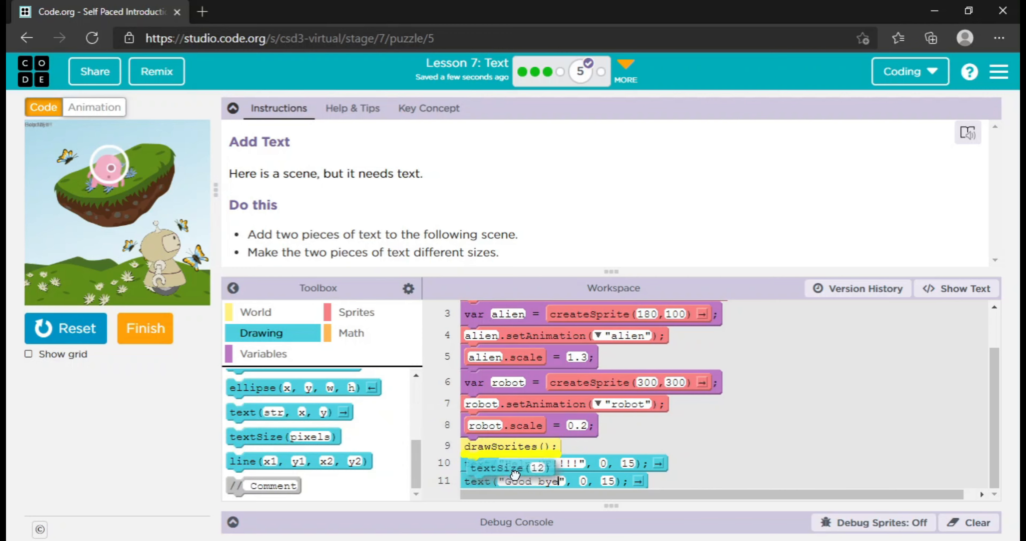
- Add yellow size-40 captions "Help ME!!!!" and "Good bye" below drawSprites and submit the scene
{"action": "left_click", "coordinate": [29, 354]}
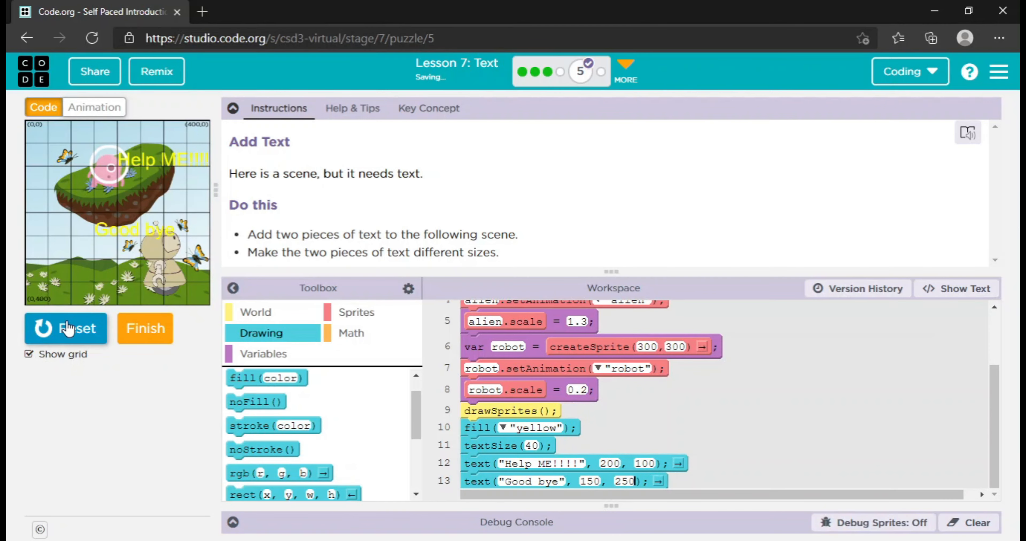
{"action": "left_click", "coordinate": [145, 328]}
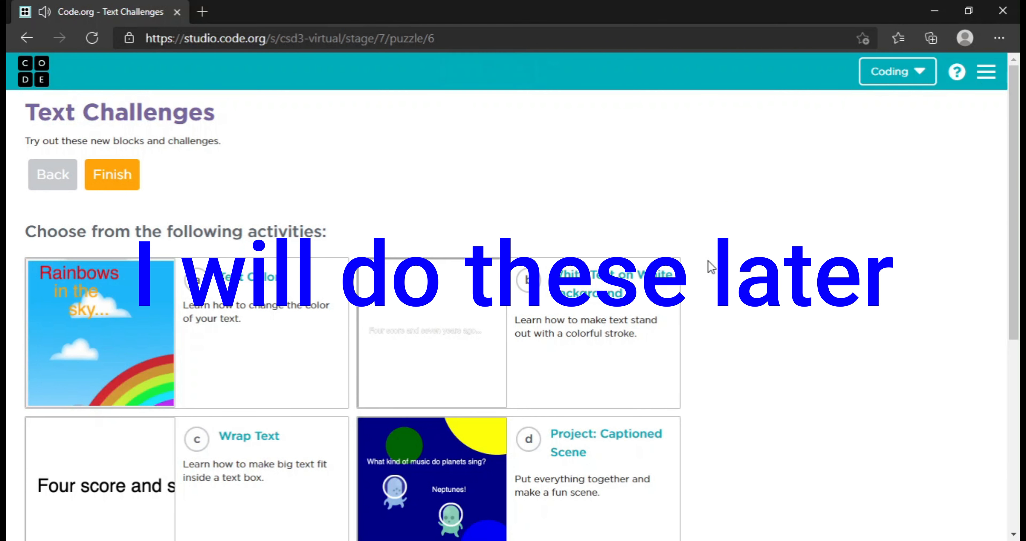